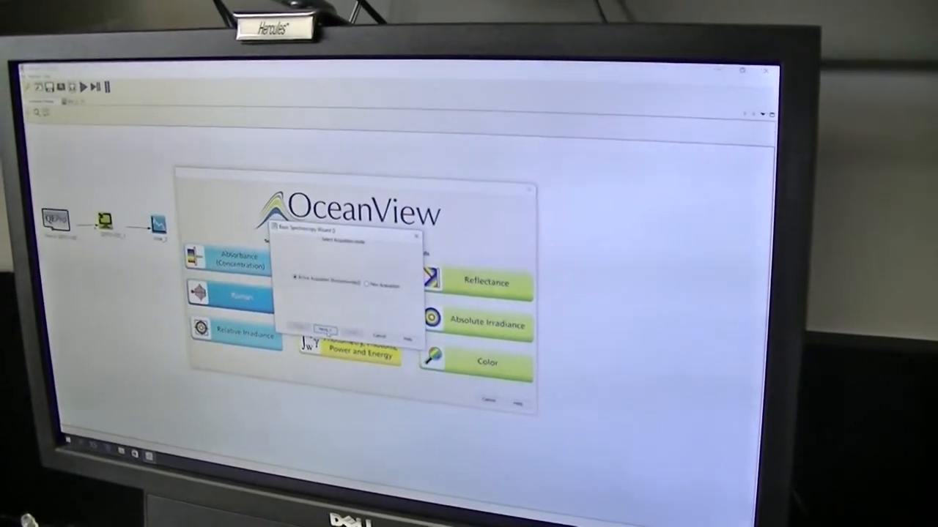
Keep the selected acquisition option and continue to the next wizard page
left_click(324, 325)
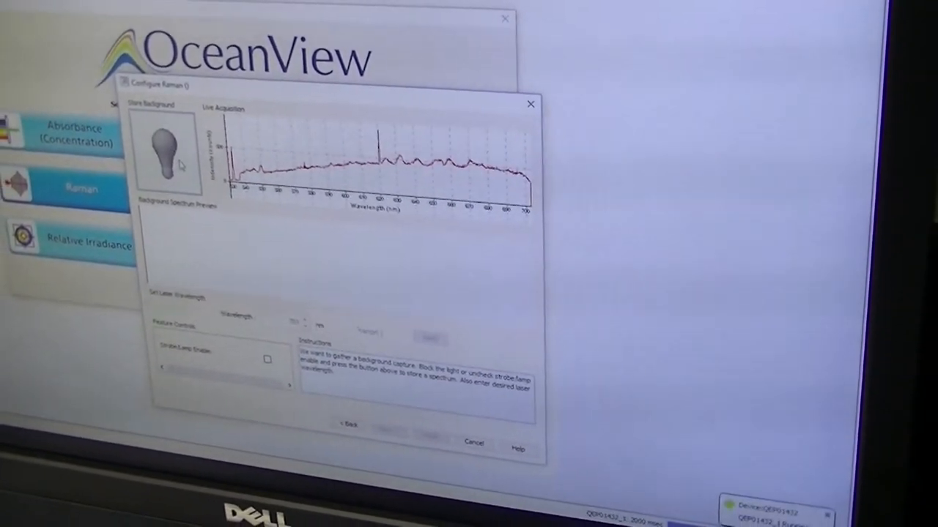
Store the current live spectrum as the Raman background
left_click(174, 160)
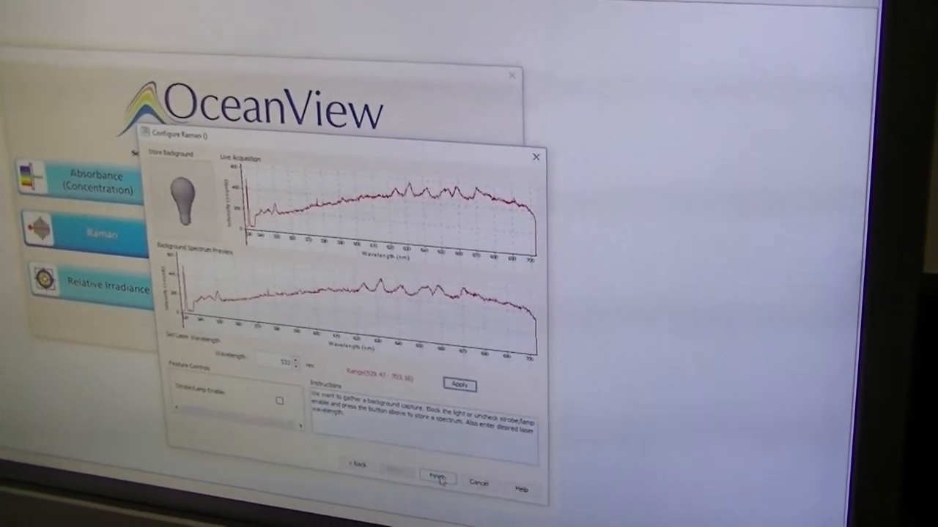
Finish the Raman wizard to open the Raman-shift graph view
left_click(436, 479)
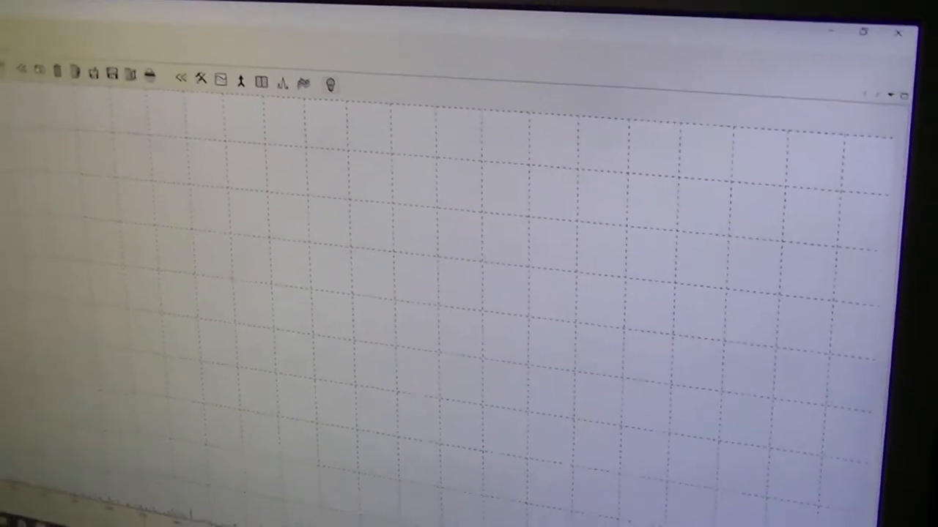